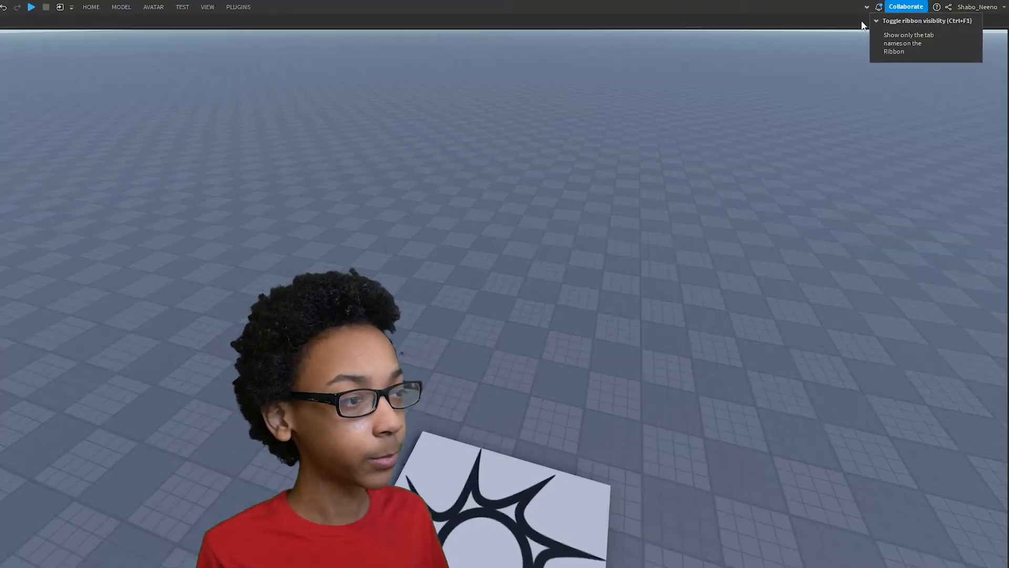
Step: Insert a block R6 rig named Rig with the Avatar tab's Rig Builder
click(866, 7)
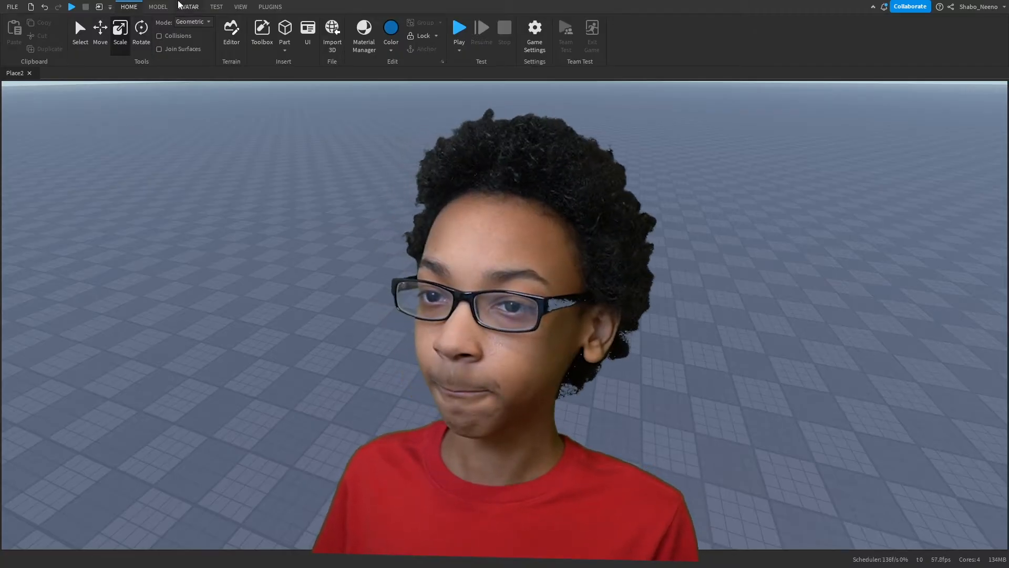
click(187, 7)
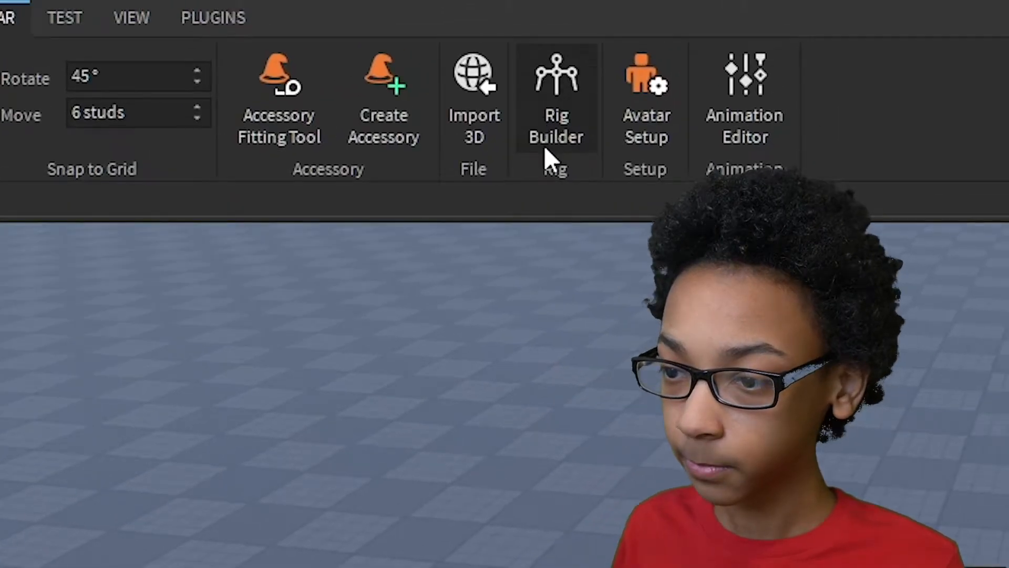
click(556, 84)
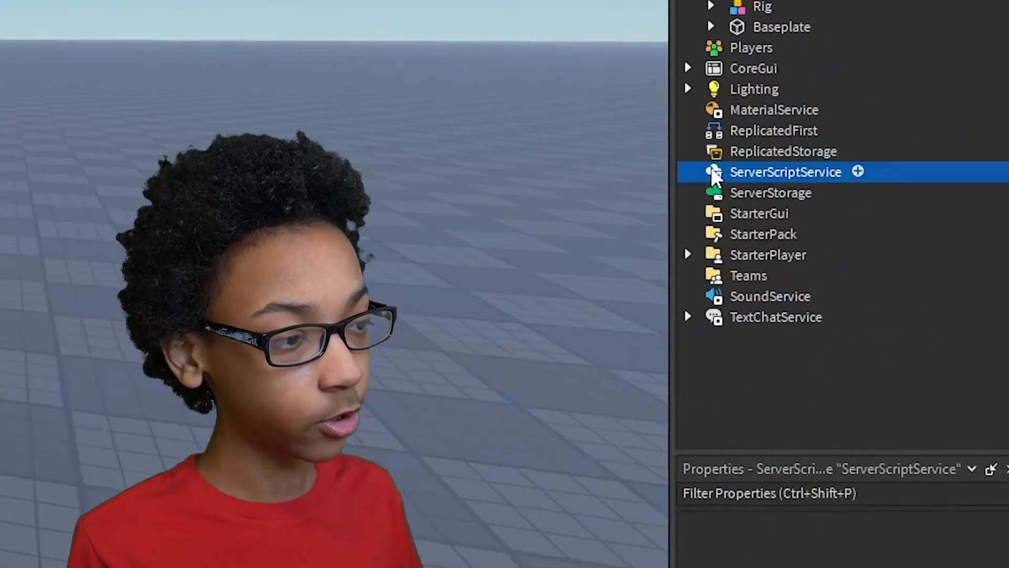
Step: Add a Script to ServerScriptService with local variables for Players, Rig and Humanoid
click(857, 171)
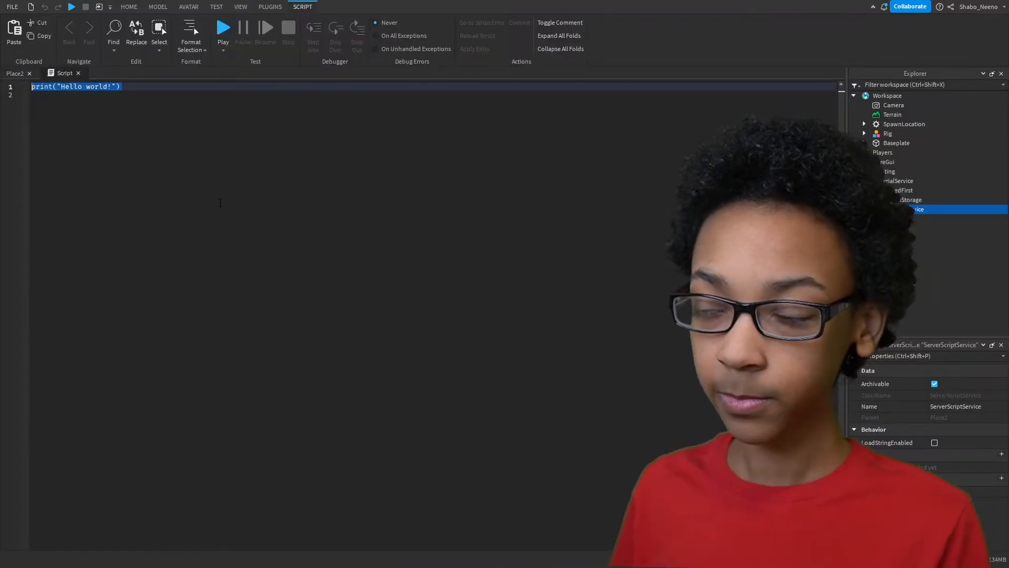
text(local rig = workspace:WaitForChild('Ri)
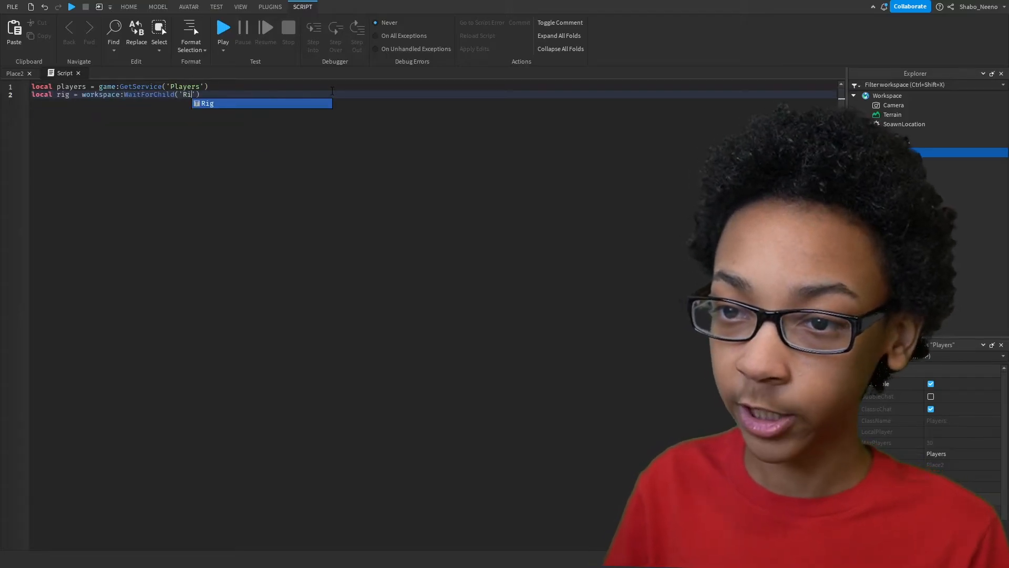
text(local humanoid = rig:WaitForChild('Humanoid)
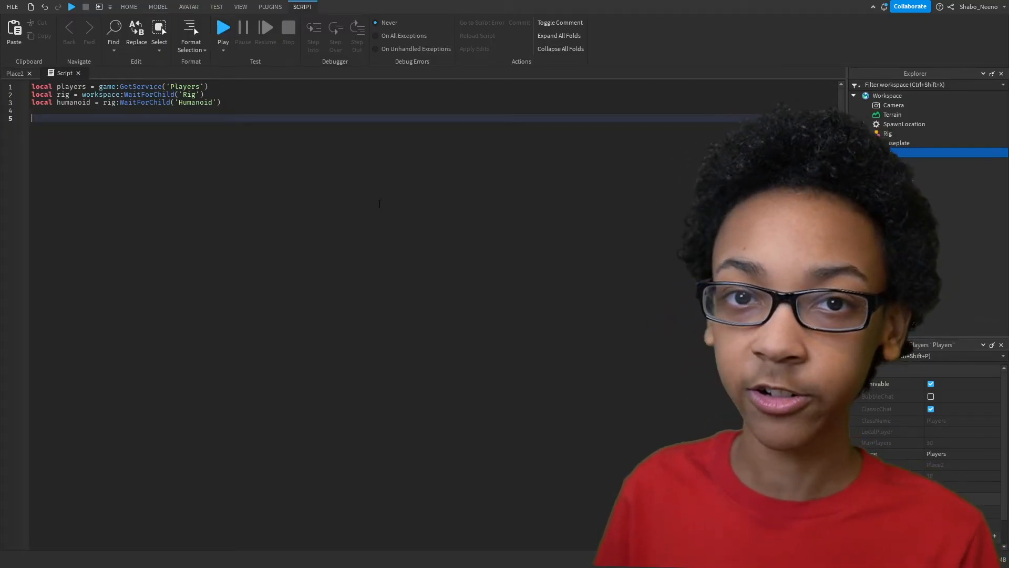
text(local d)
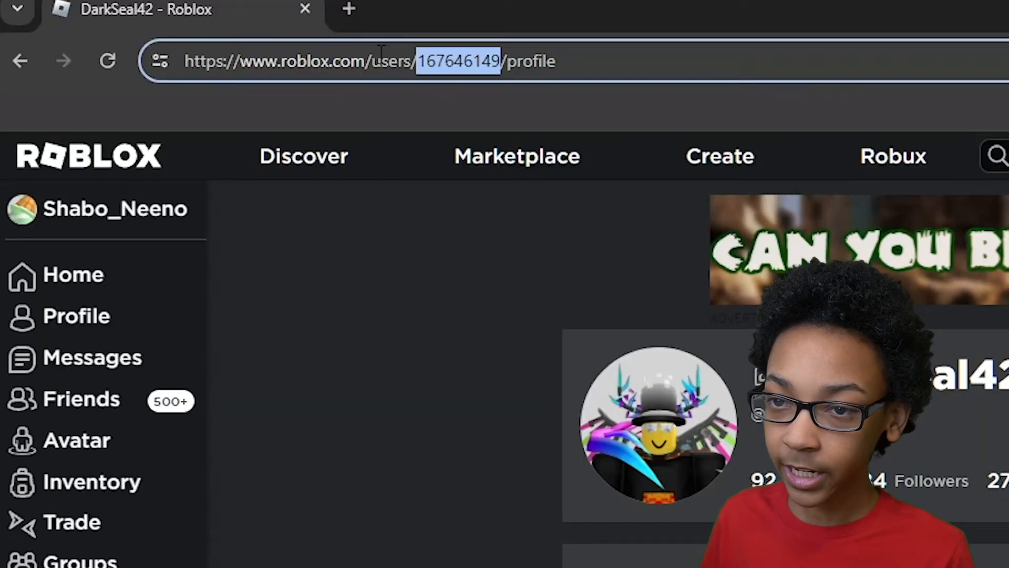
Step: Copy the numeric user ID from the Roblox profile URL
right_click(458, 60)
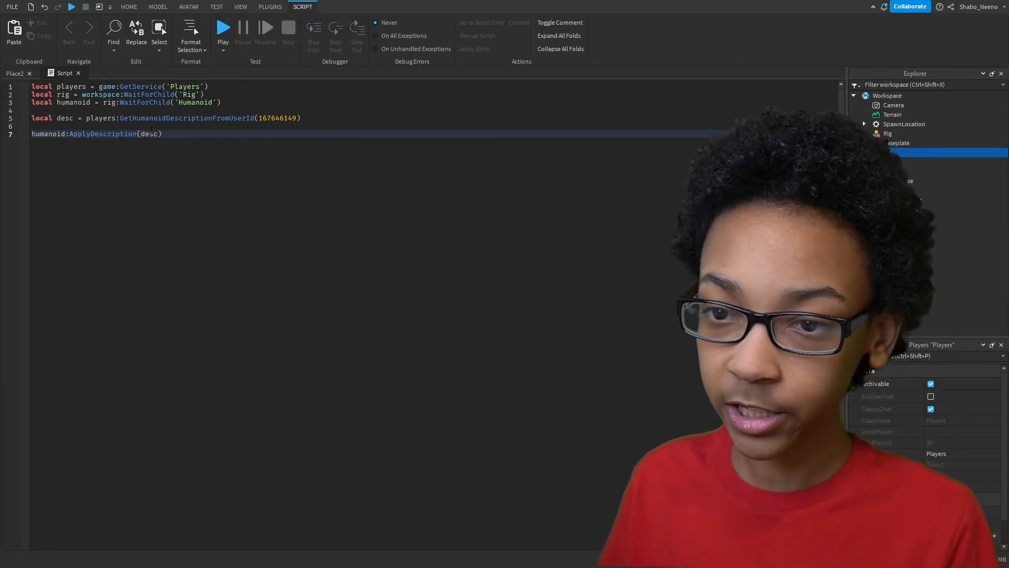
text(task.wait(2)
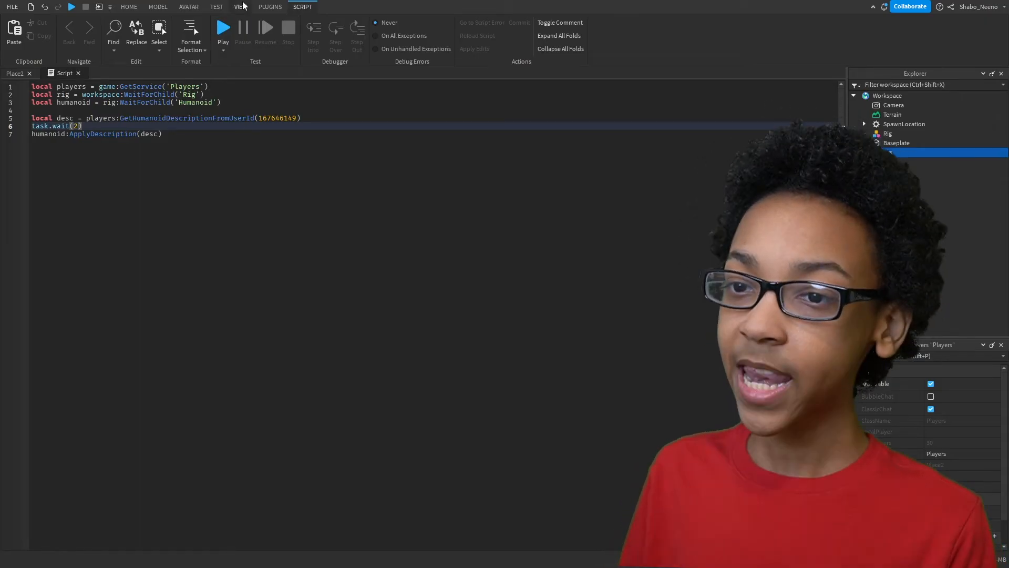
click(240, 6)
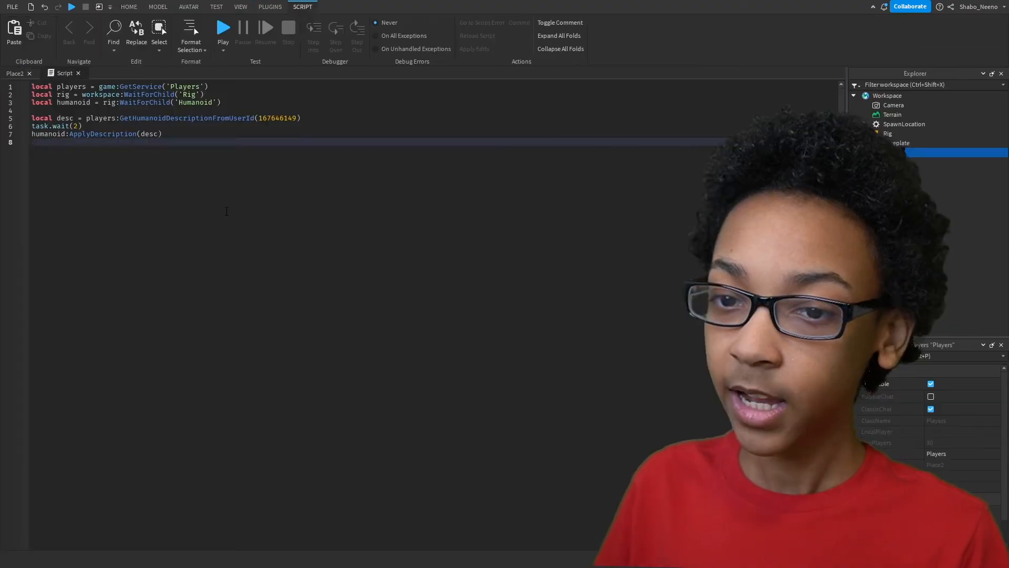
text(task.wait(10))
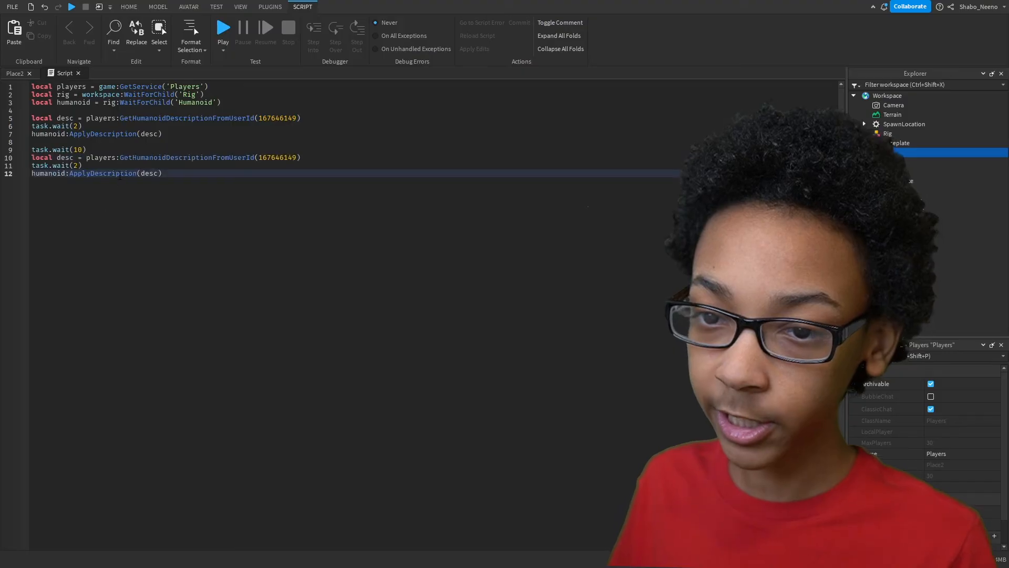
text(game.c)
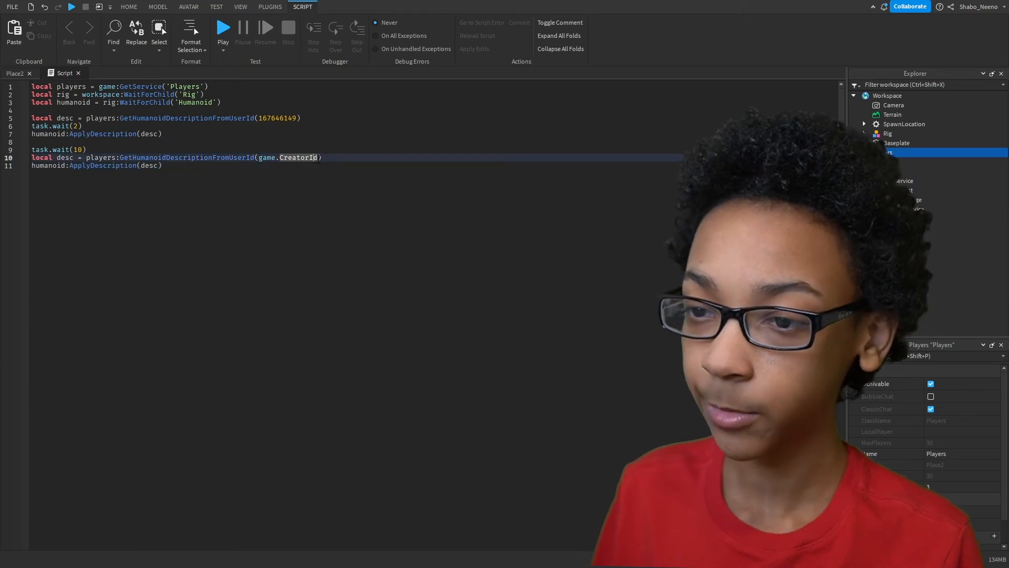
key(Backspace)
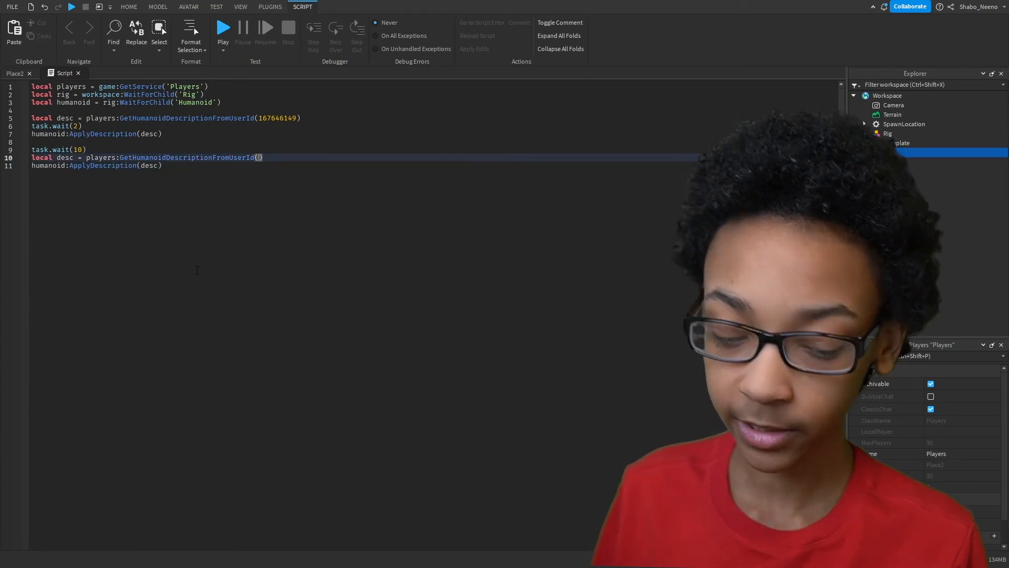
text(421860891)
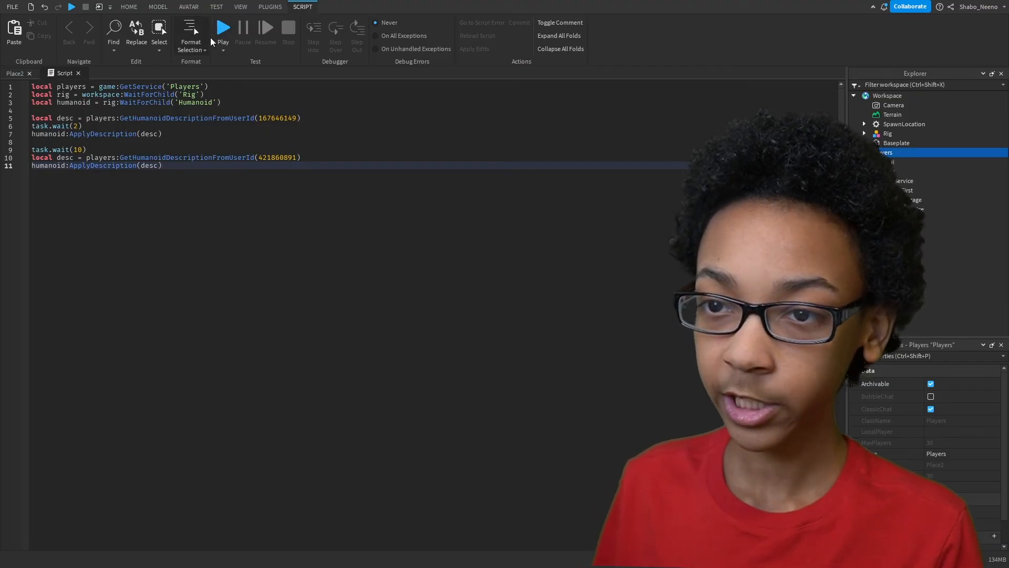
click(223, 27)
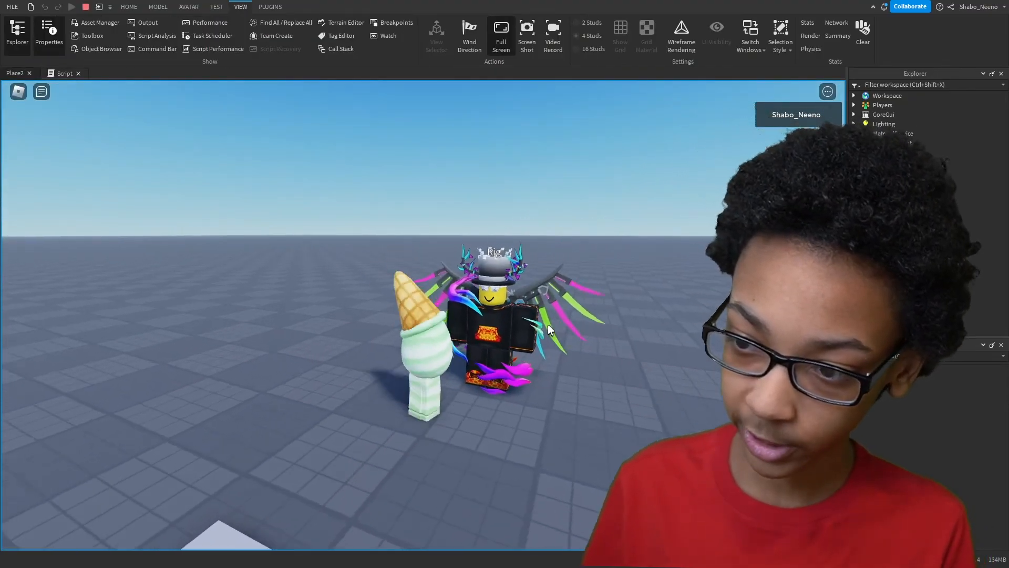